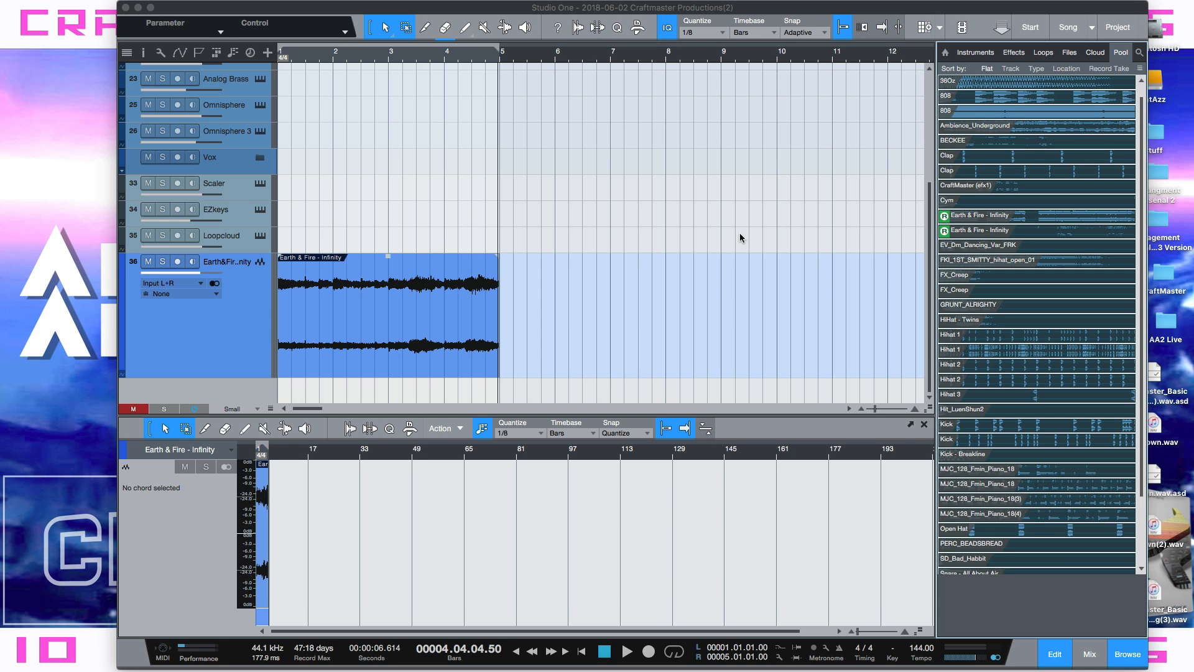
mouse_move(892, 221)
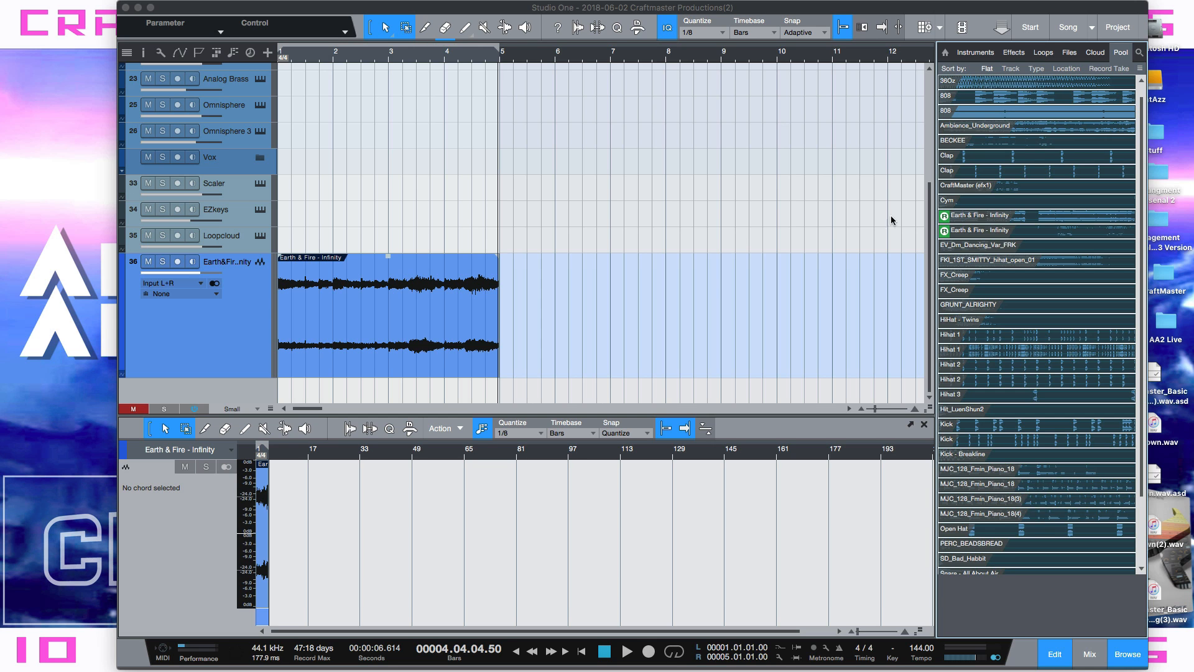
Show the sample library files and open the Serato Sample instrument on the Earth & Fire track
left_click(1068, 52)
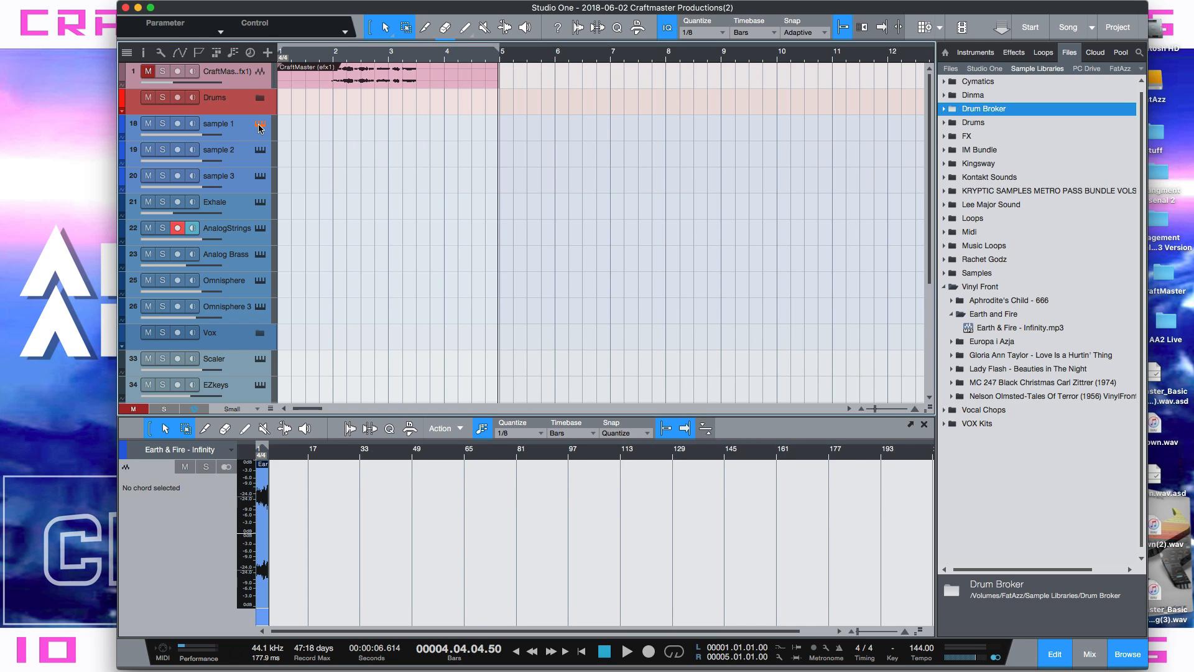
left_click(260, 125)
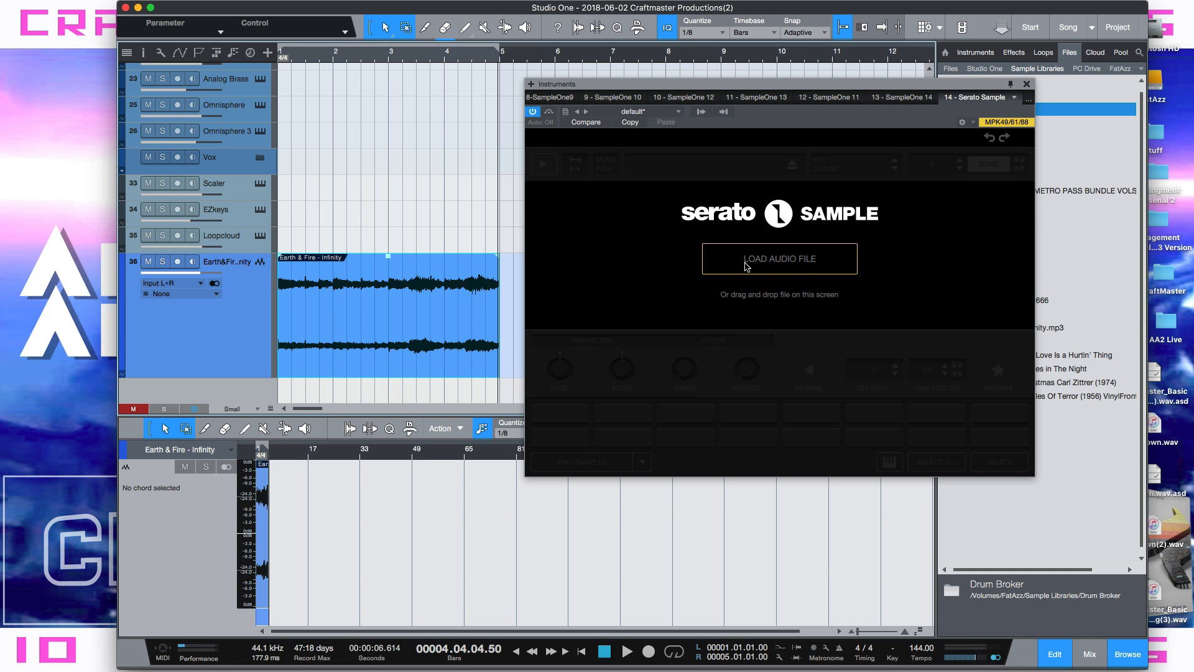
mouse_move(634, 330)
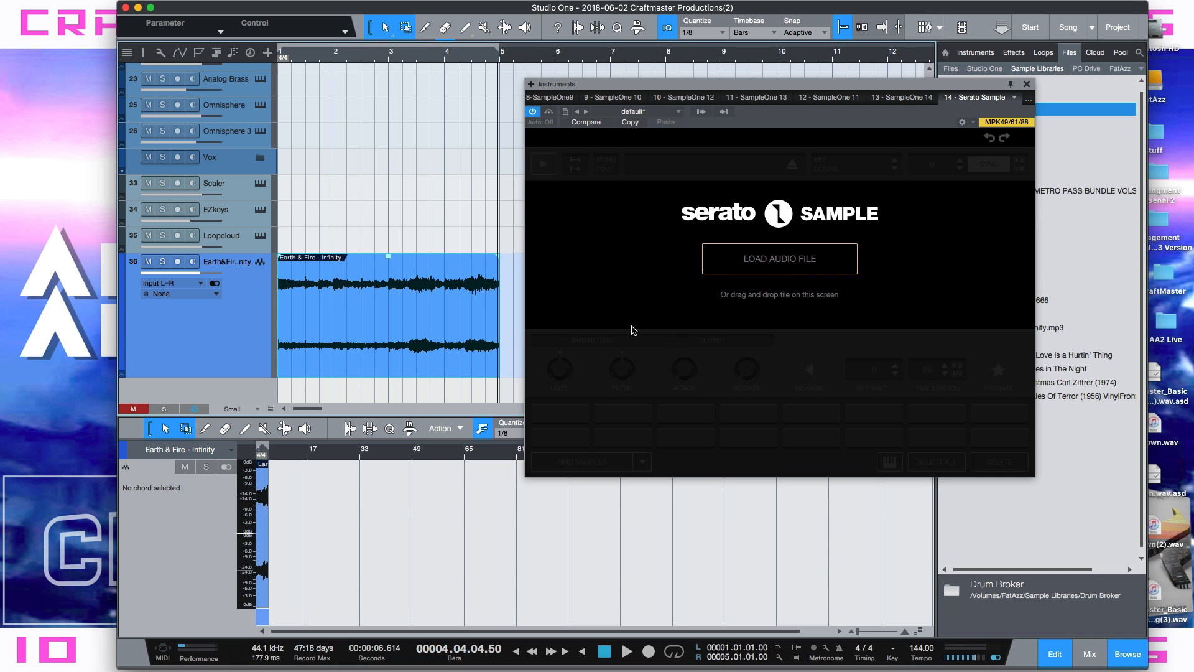
mouse_move(783, 293)
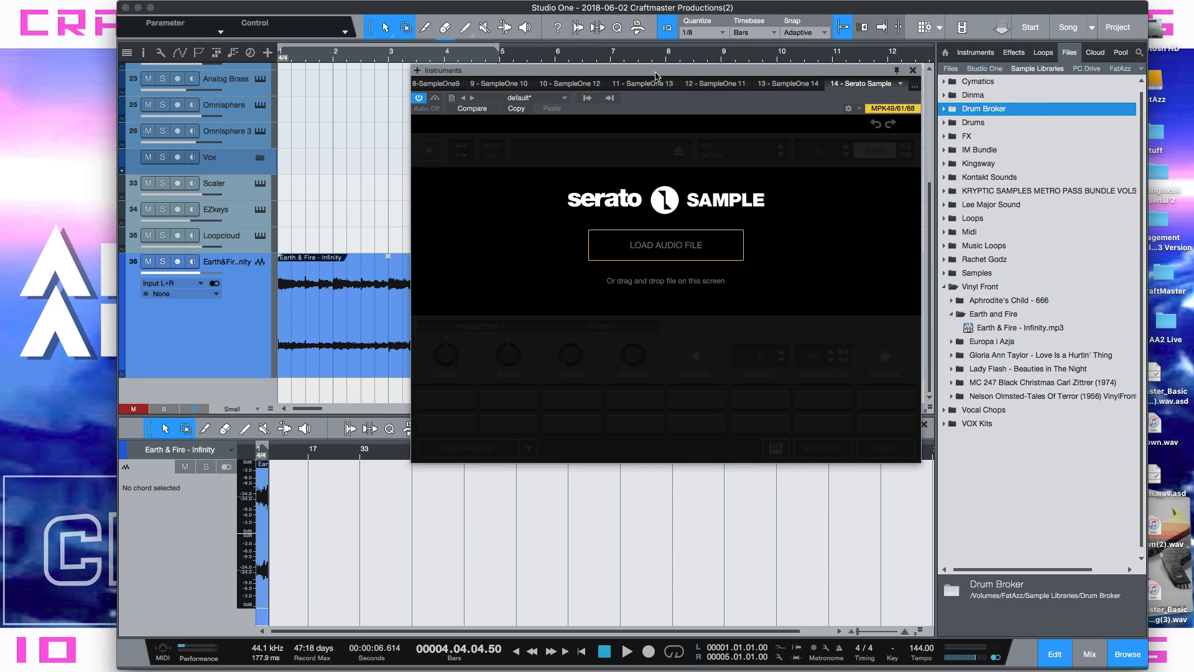
mouse_move(913, 196)
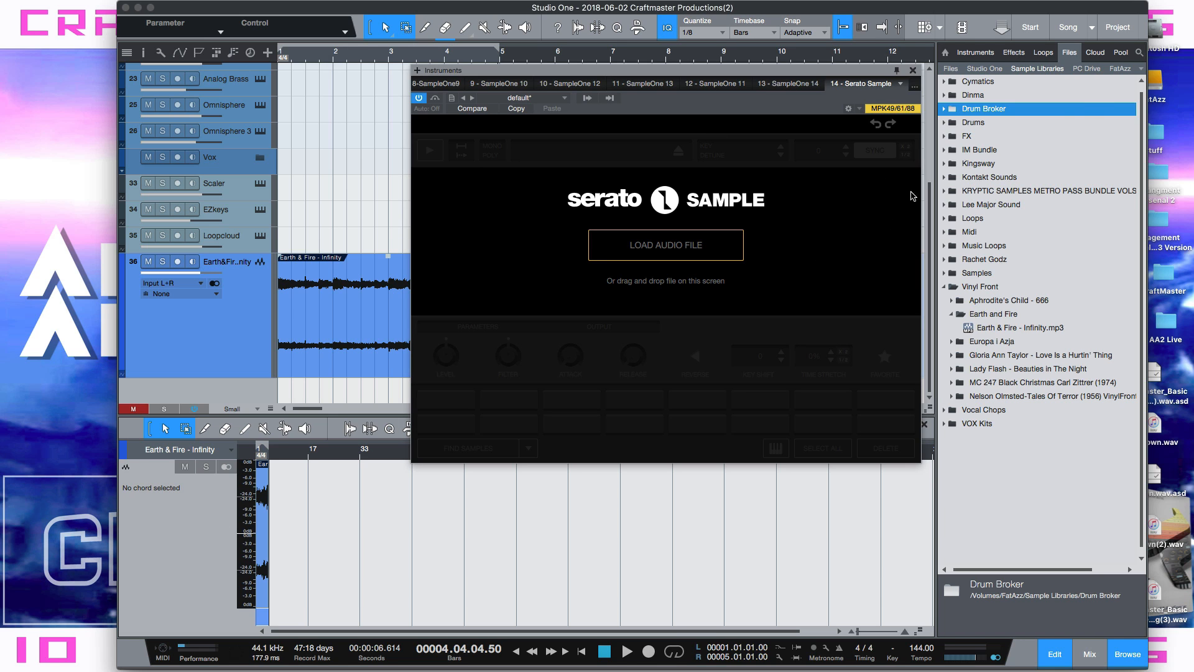
mouse_move(1084, 84)
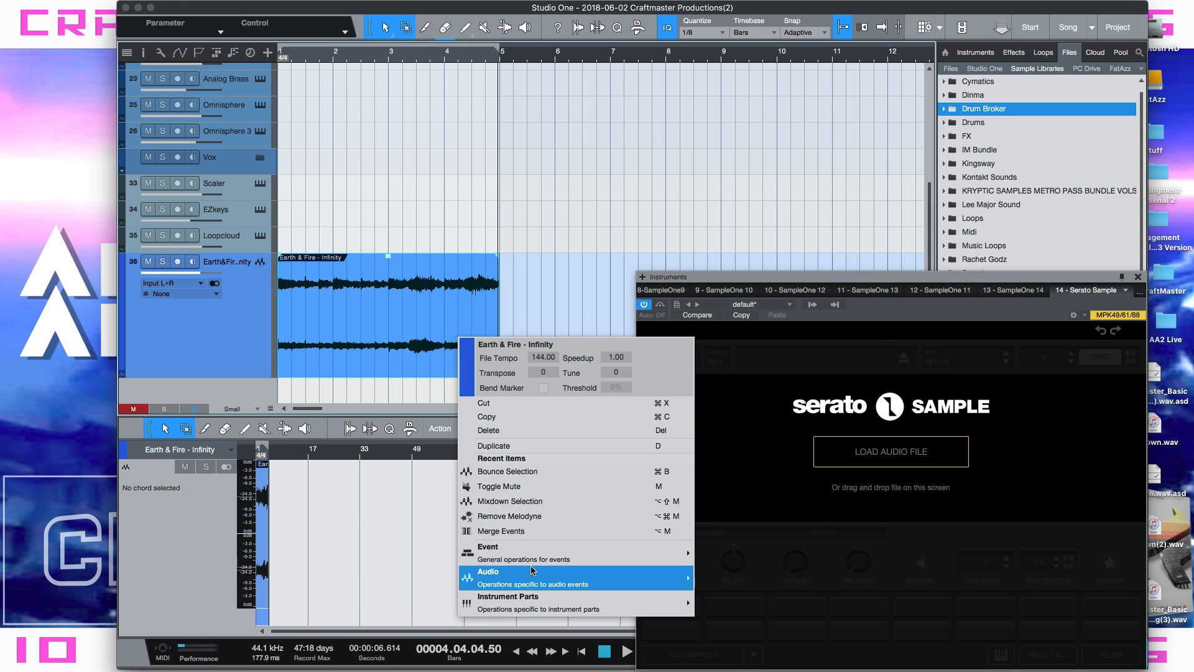
Show the Pool listing the Earth & Fire - Infinity clips beside Serato Sample
left_click(489, 571)
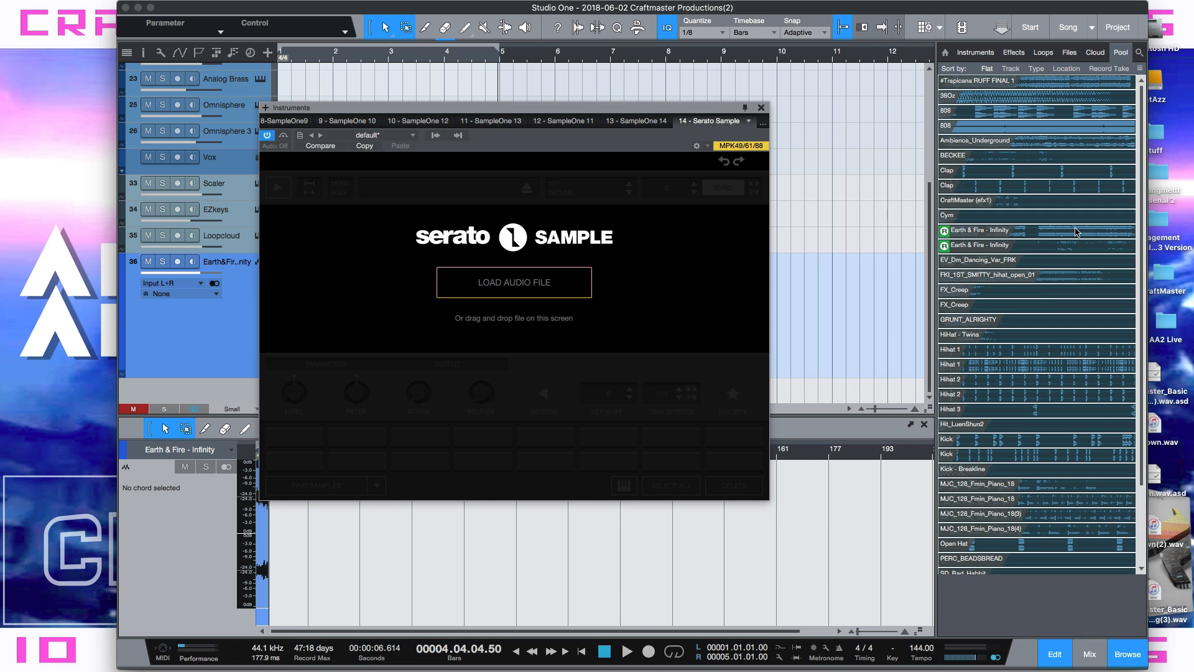
mouse_move(1057, 274)
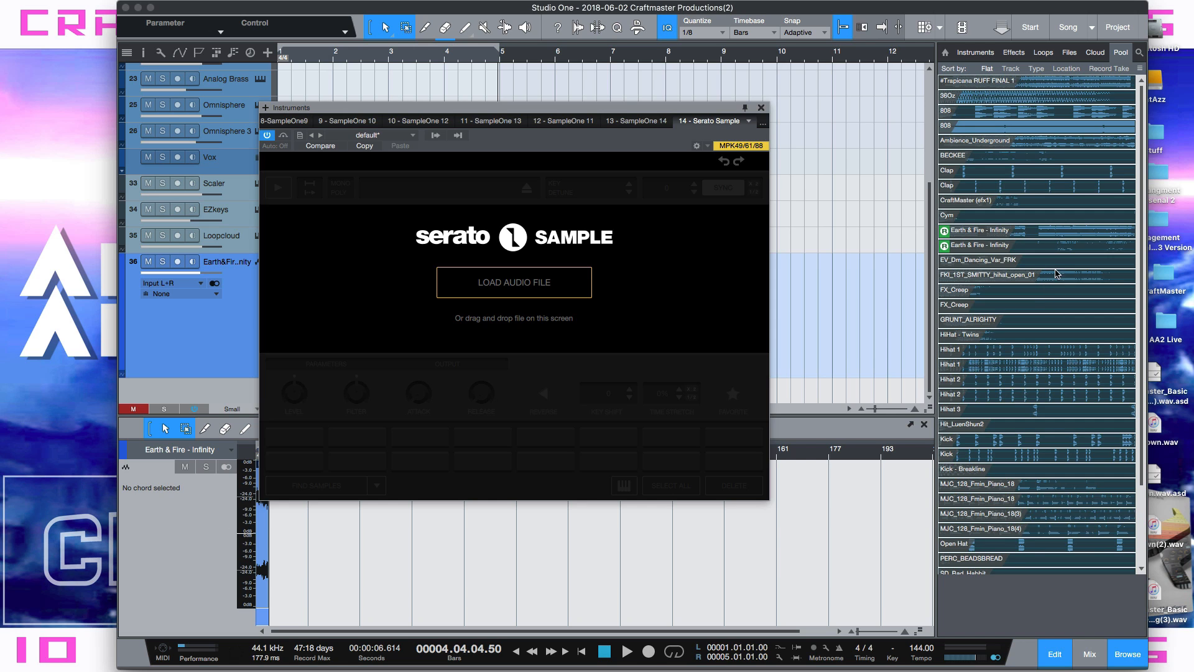
mouse_move(733, 122)
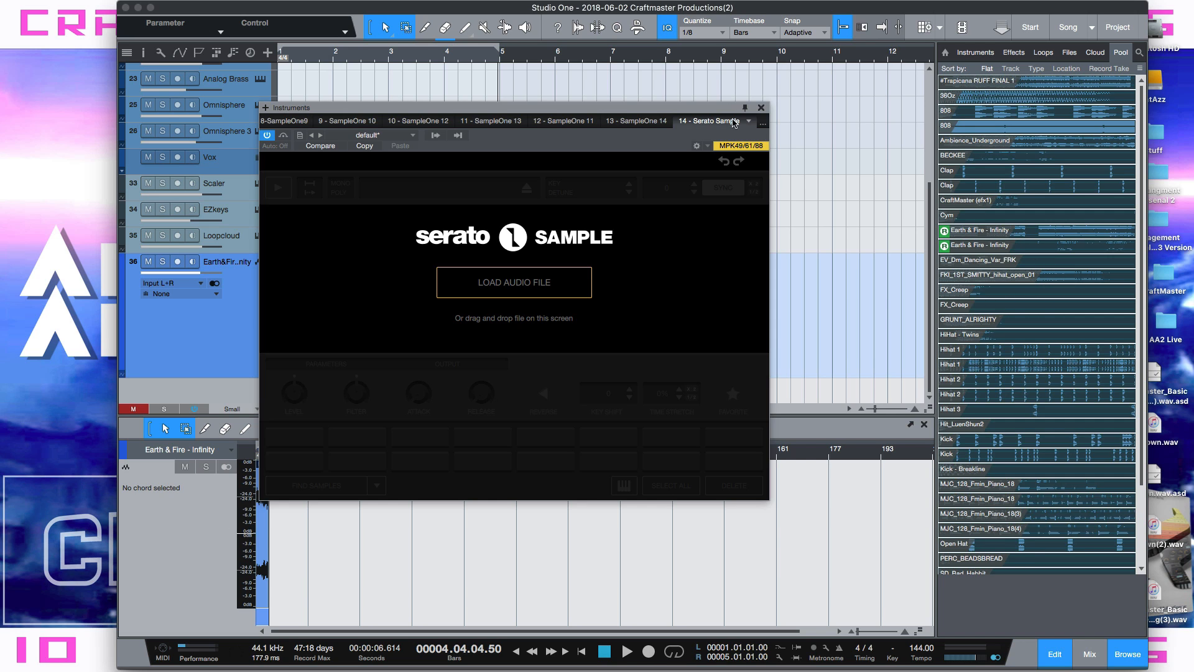
Reveal the Earth & Fire - Infinity pool file's media folder in Finder
left_click(982, 245)
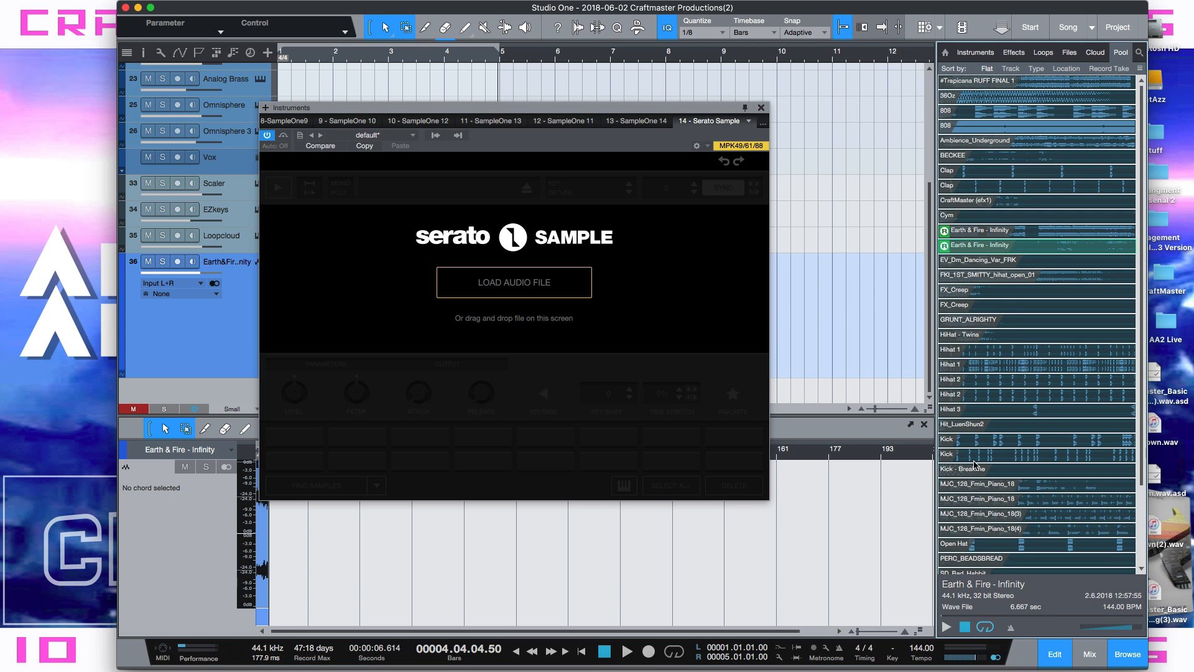
mouse_move(1022, 238)
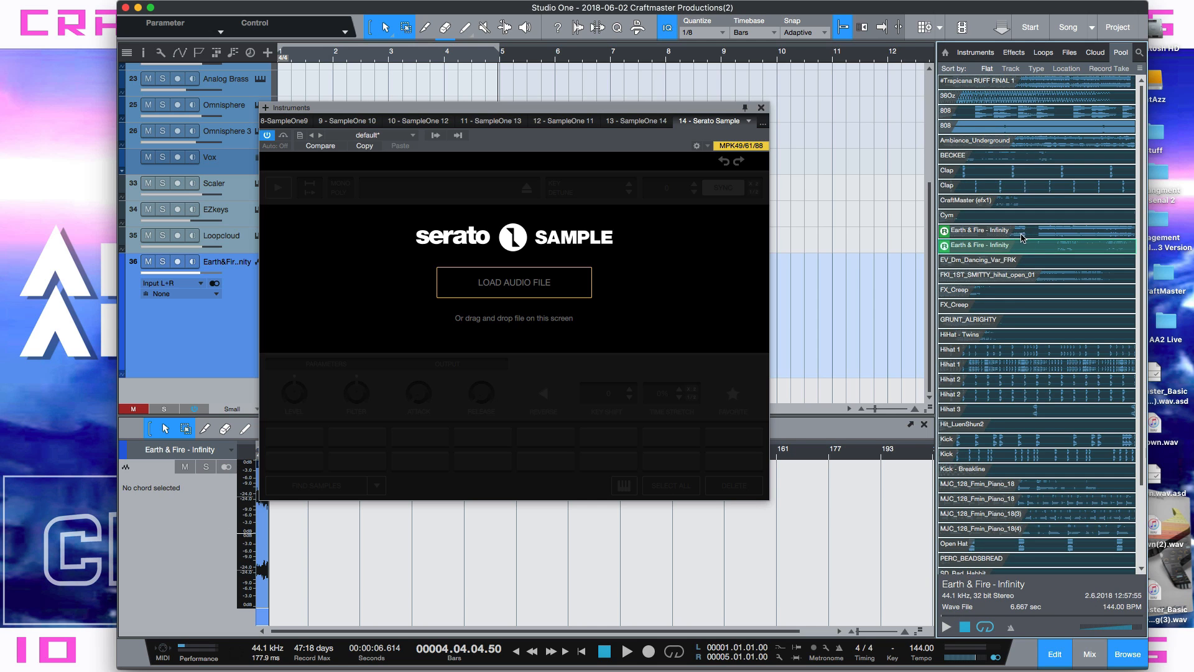
mouse_move(1060, 250)
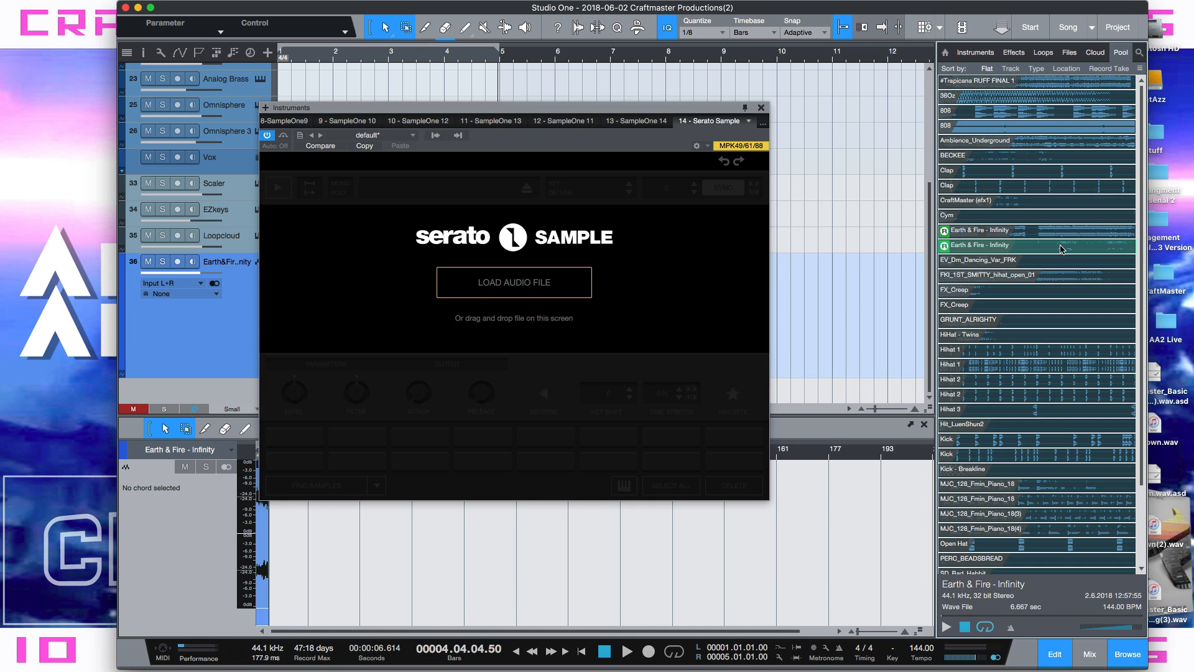
mouse_move(483, 269)
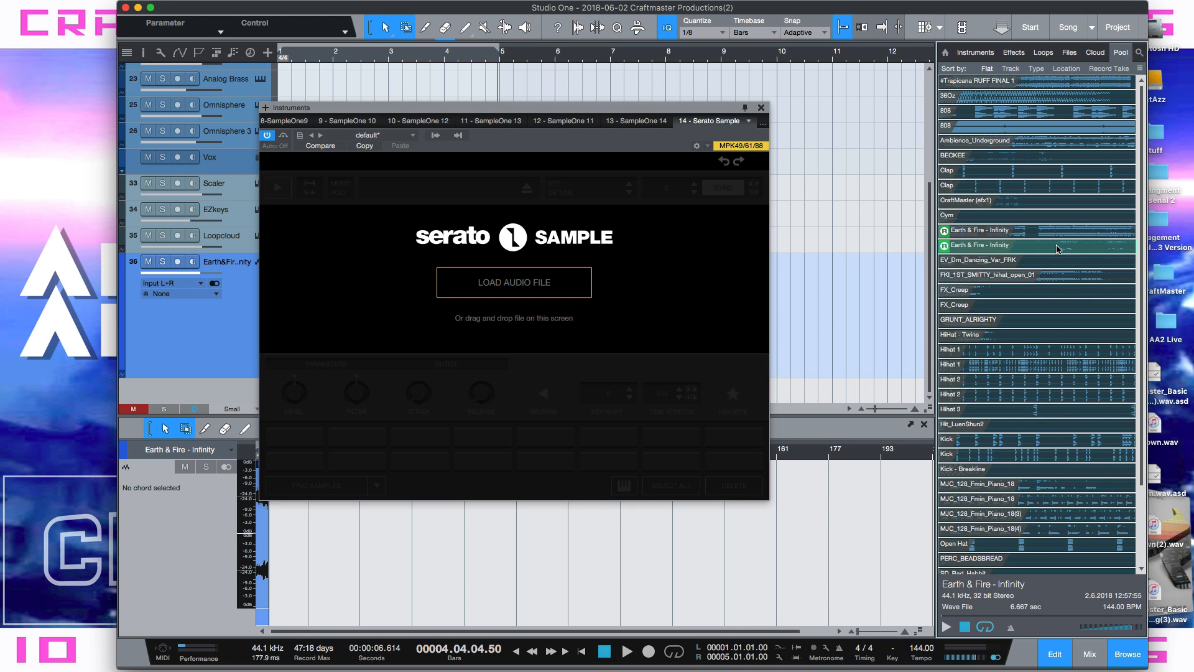
right_click(978, 244)
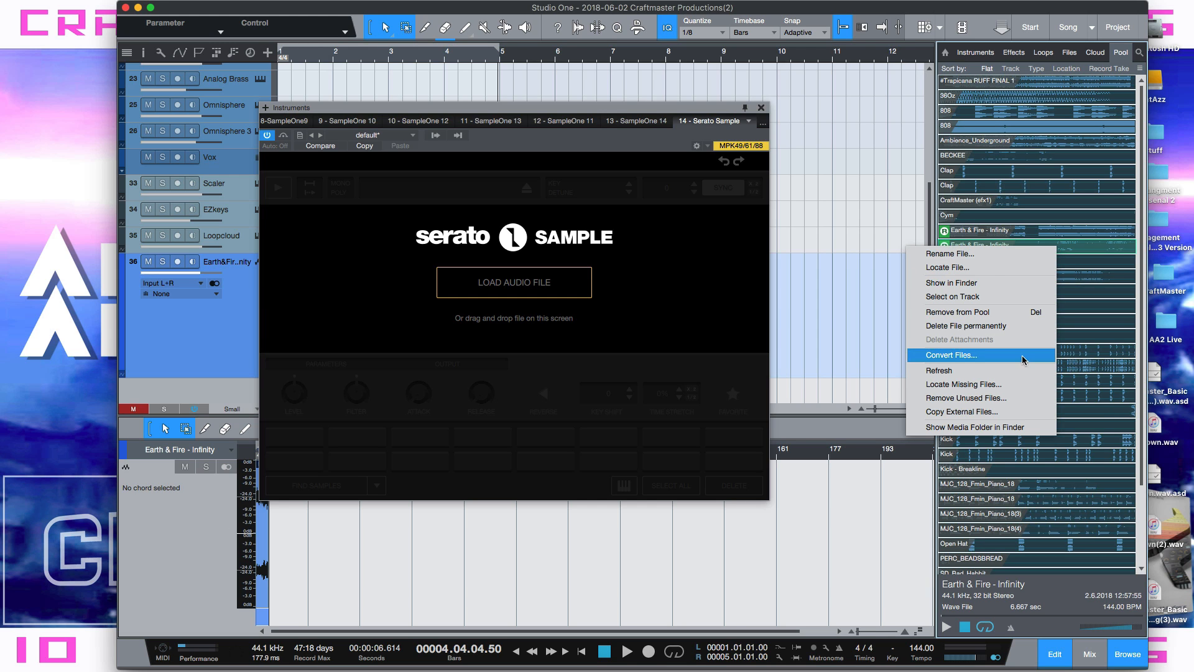
mouse_move(975, 427)
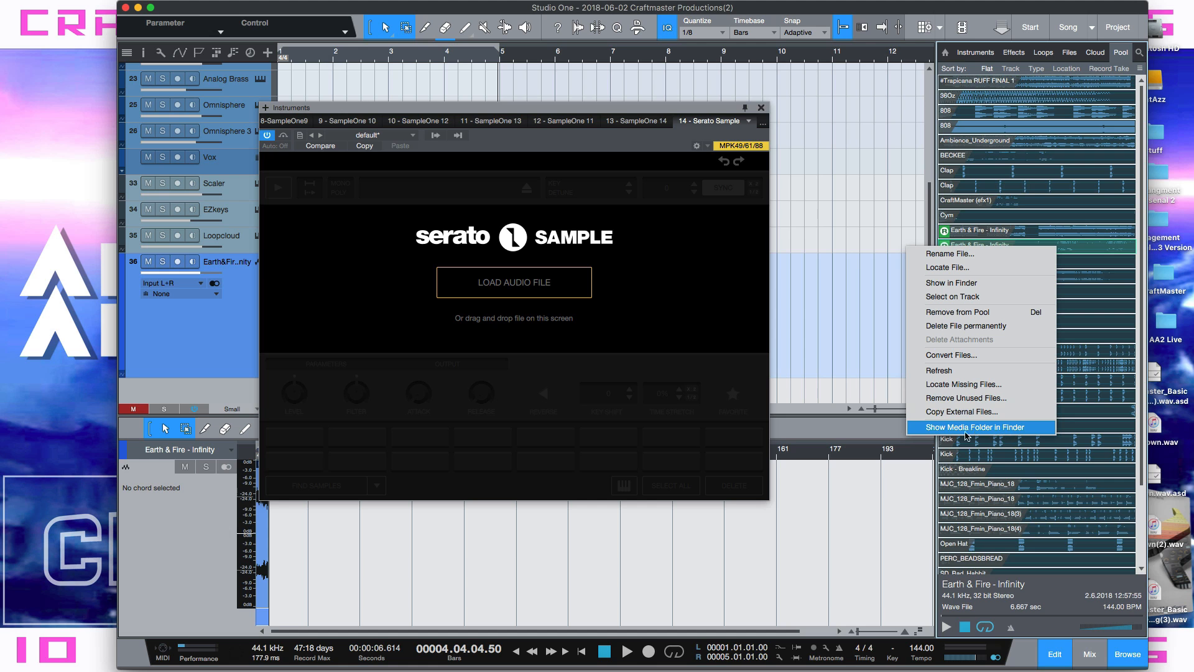
mouse_move(962, 435)
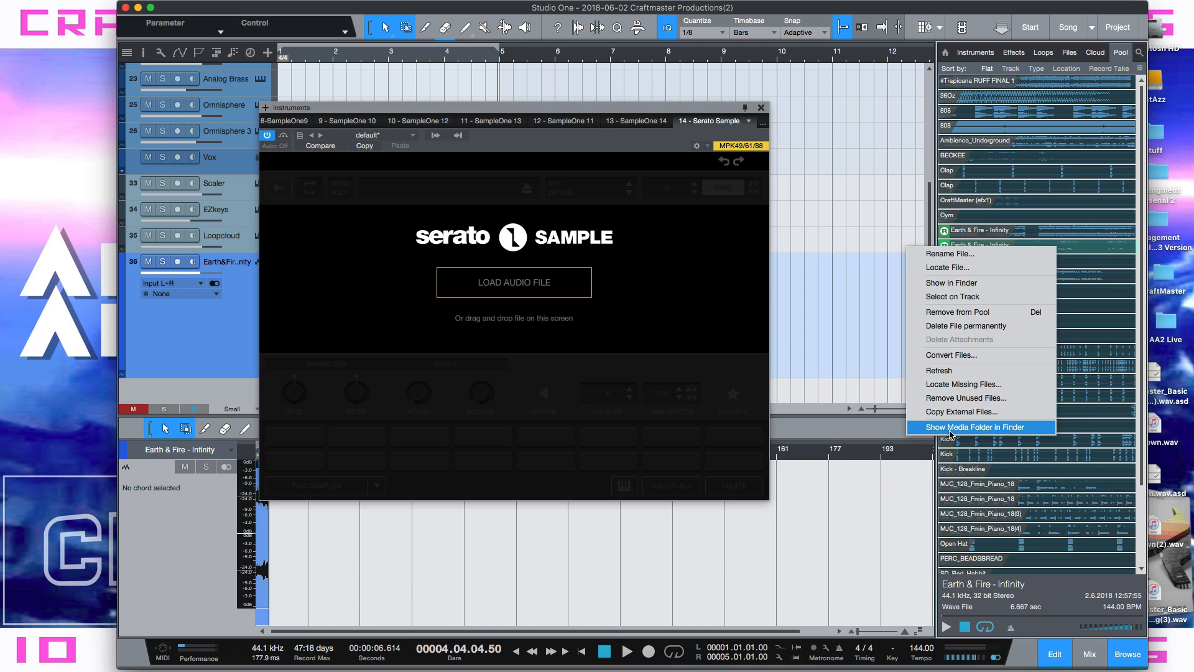
left_click(974, 427)
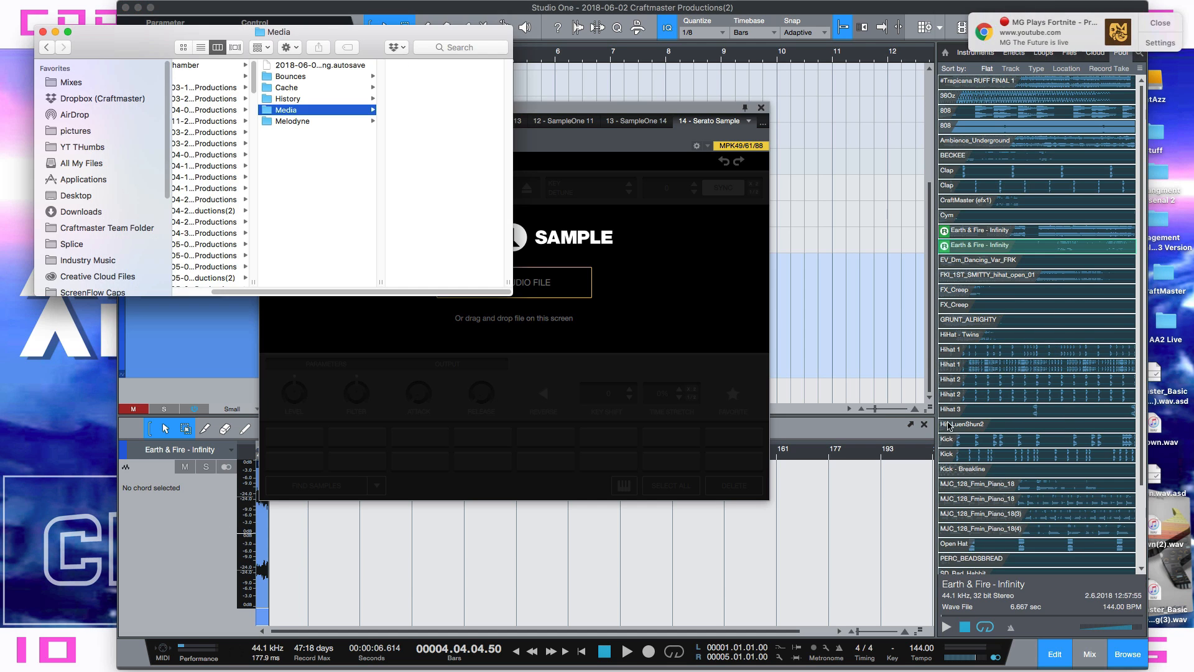
Load Earth & Fire - Infinity.wav from Media > Bounces into Serato Sample
left_click(285, 109)
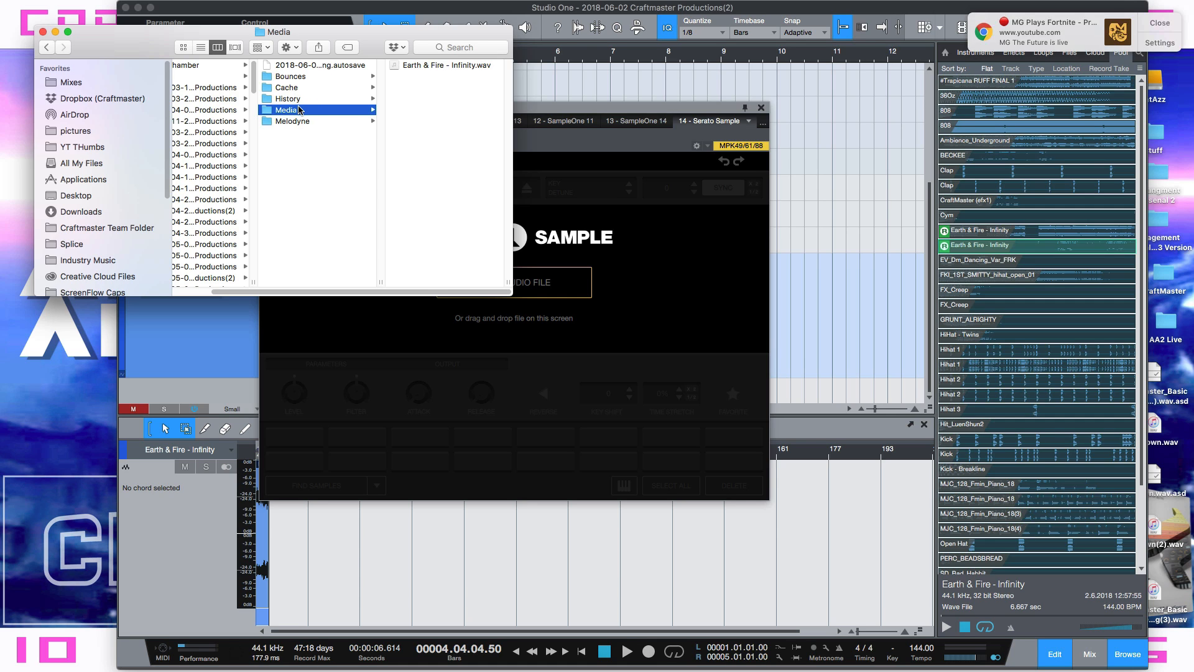
left_click(291, 76)
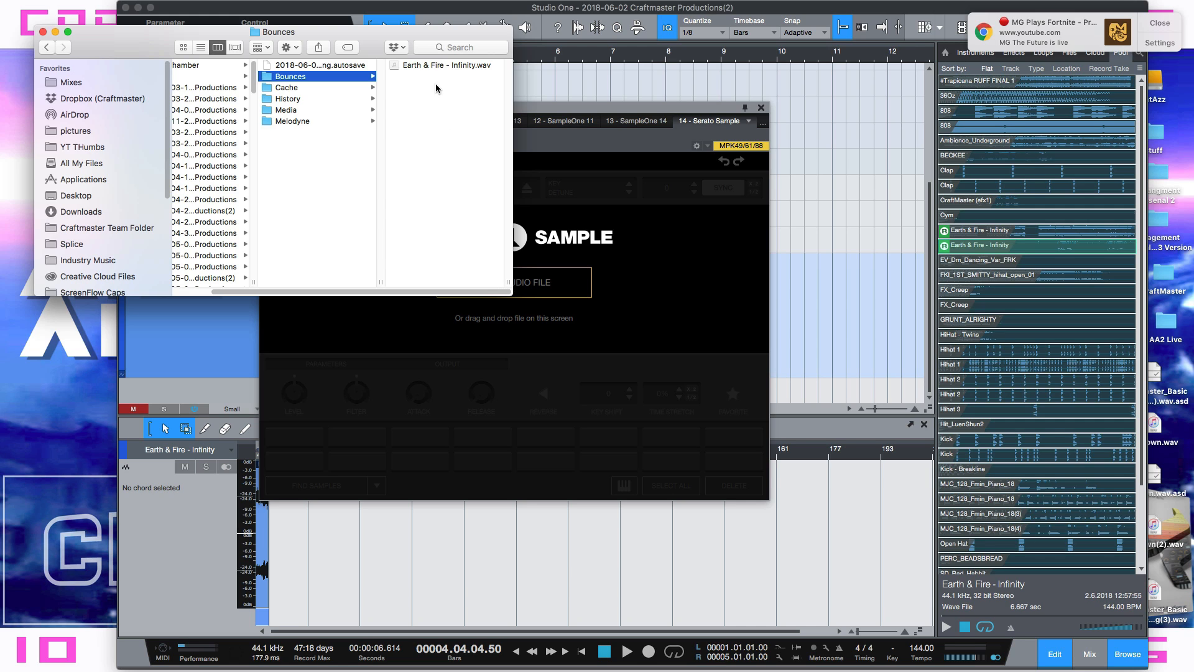
left_click_drag(446, 65, 573, 330)
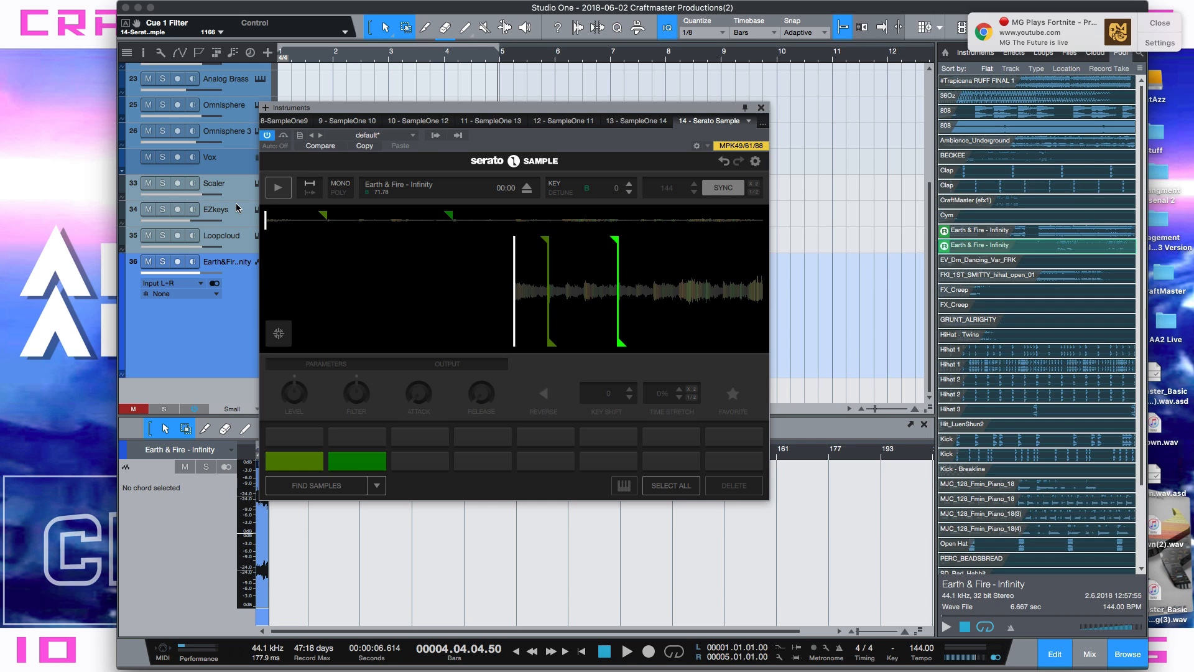
mouse_move(759, 125)
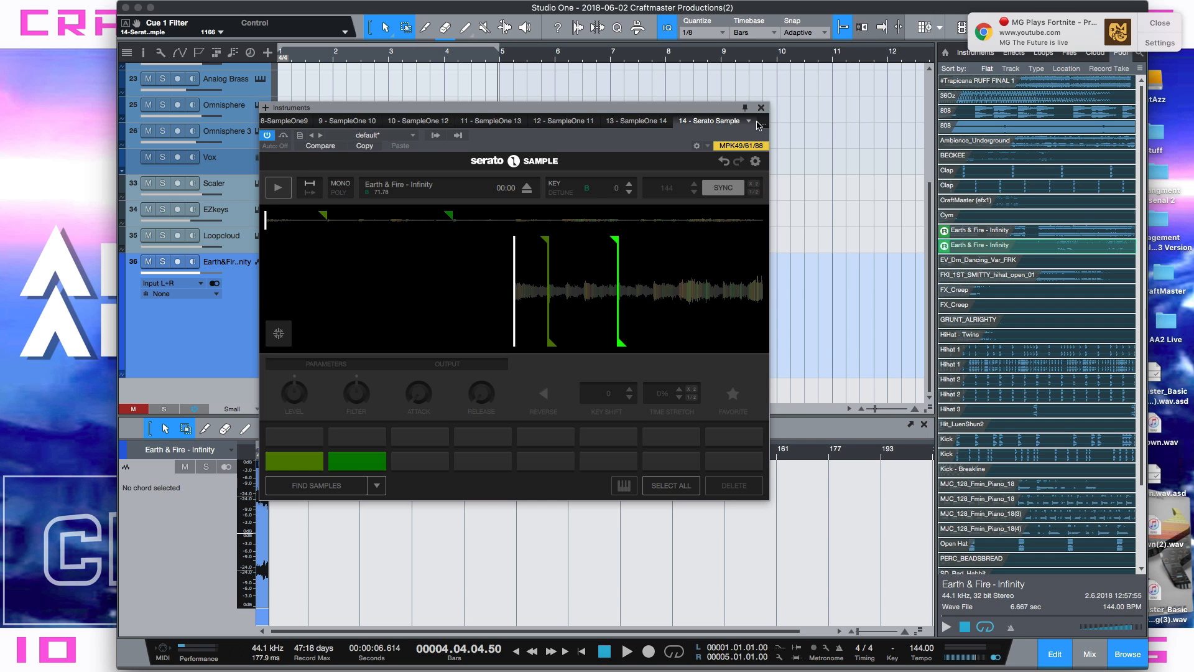